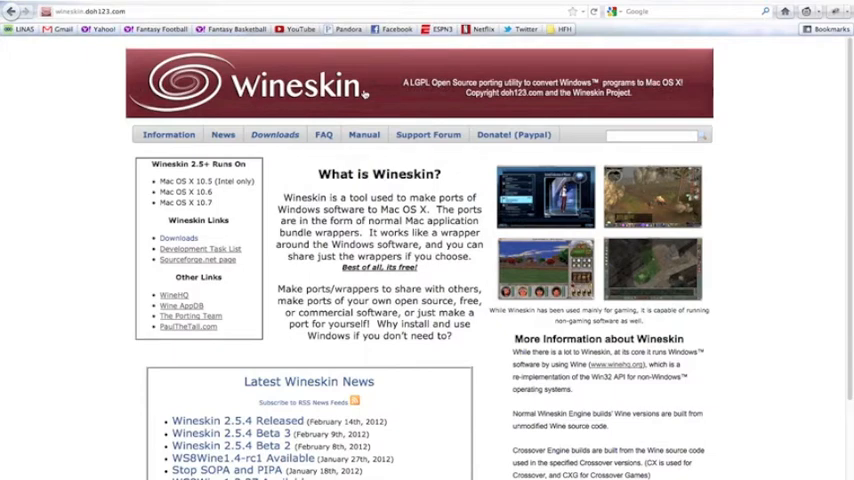
pyautogui.moveTo(535, 93)
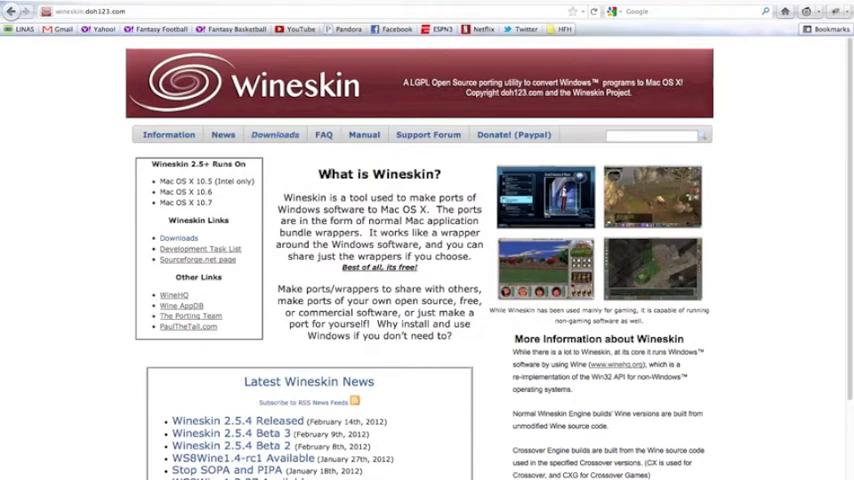
# - Download Wineskin Winery 1.4 from the Downloads page on wineskin.doh123.com
pyautogui.click(282, 134)
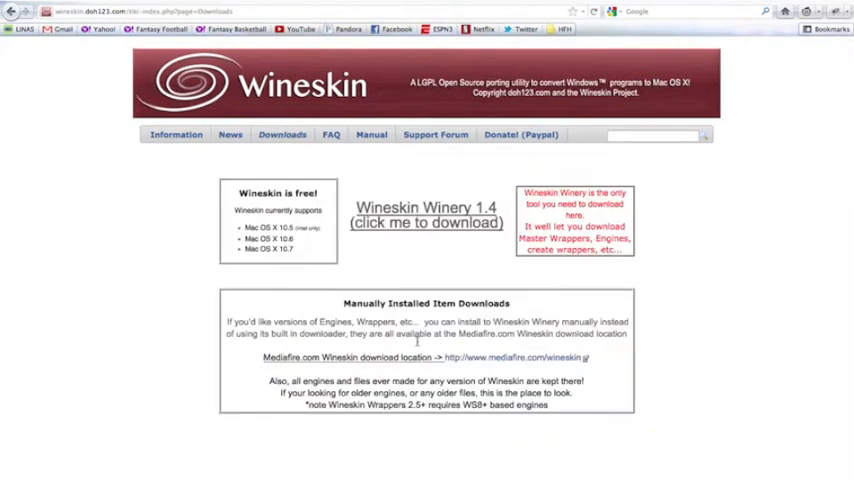
pyautogui.click(426, 214)
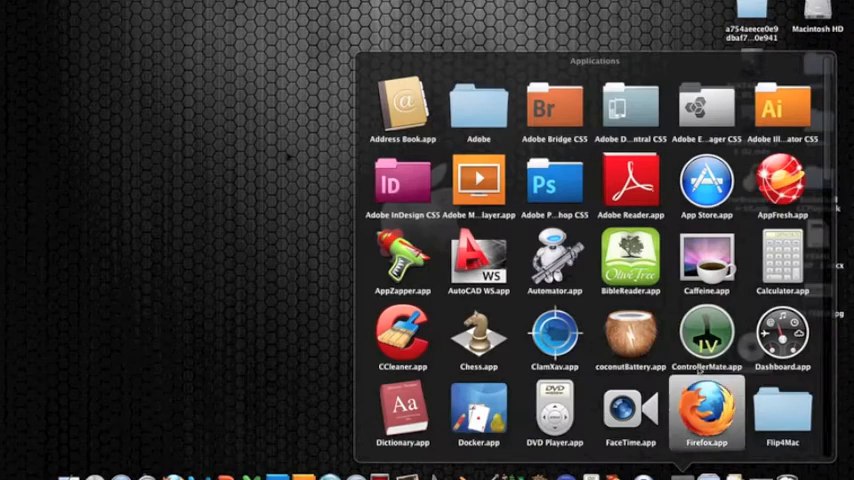
# - Dismiss the newer engine offer to reach Winery with WS8Wine1.4-rc4 installed
pyautogui.scroll(-3)
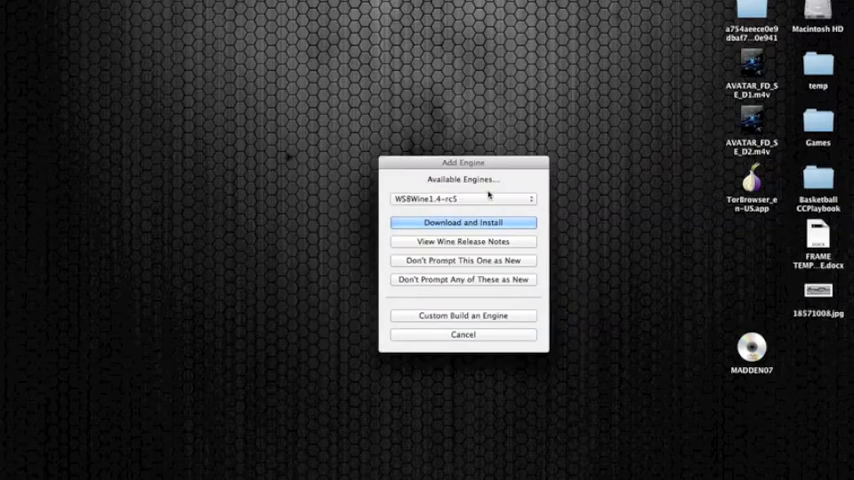
pyautogui.click(462, 198)
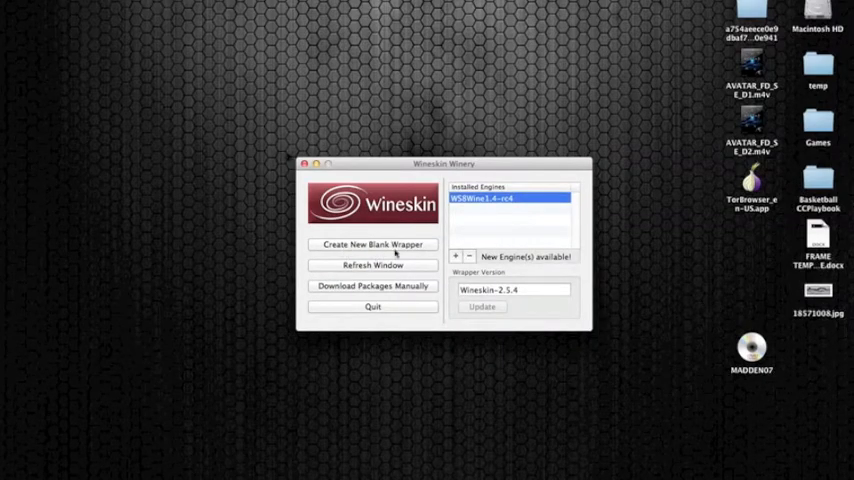
# - Create a blank wrapper, renaming MyCoolWrapper to 'Madden NFL 07'
pyautogui.click(372, 244)
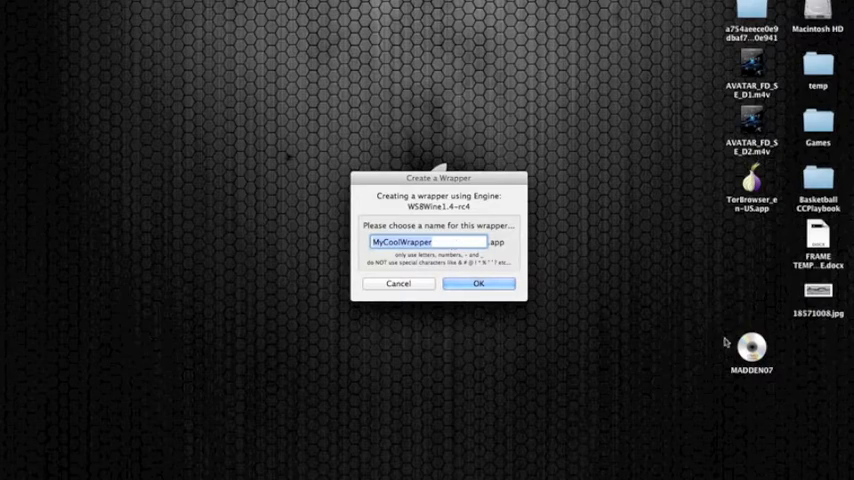
pyautogui.click(751, 350)
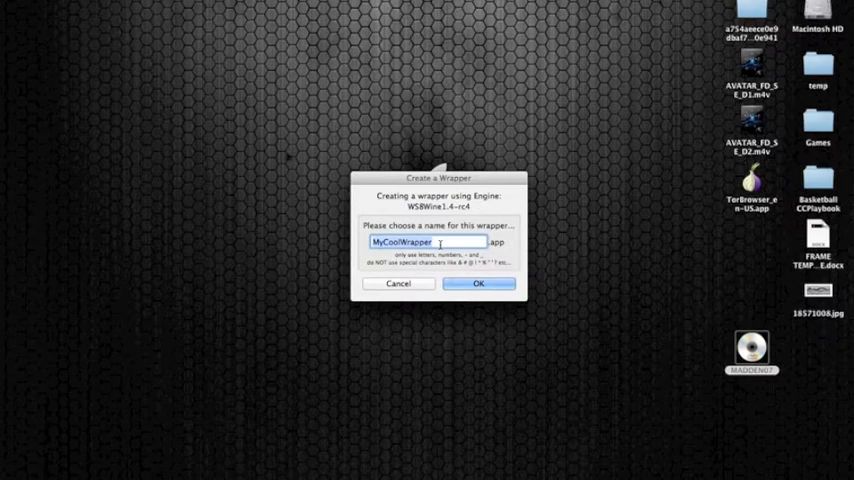
pyautogui.write('Madden NFL 07')
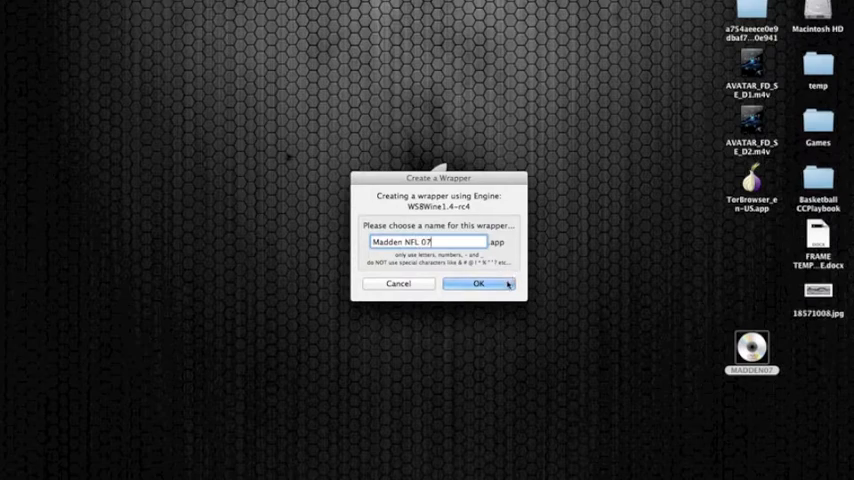
pyautogui.click(478, 283)
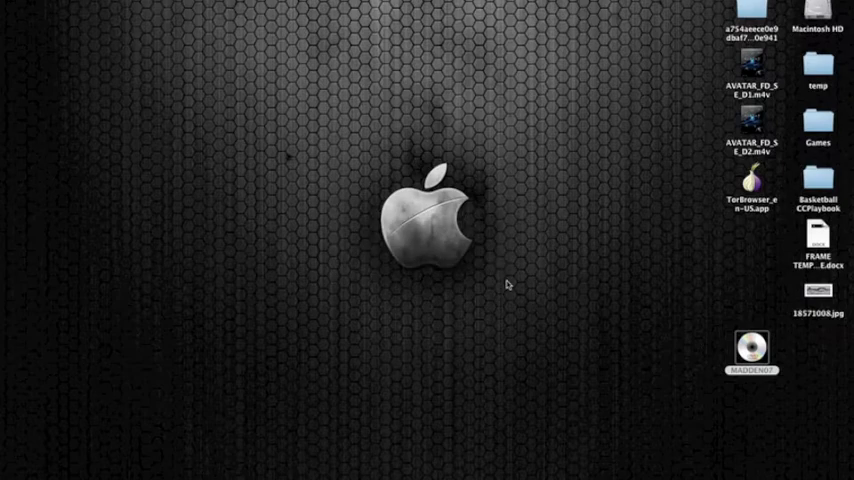
# - Cancel the Wine Gecko installer so 'Madden NFL 07.app' finishes building
pyautogui.doubleClick(751, 351)
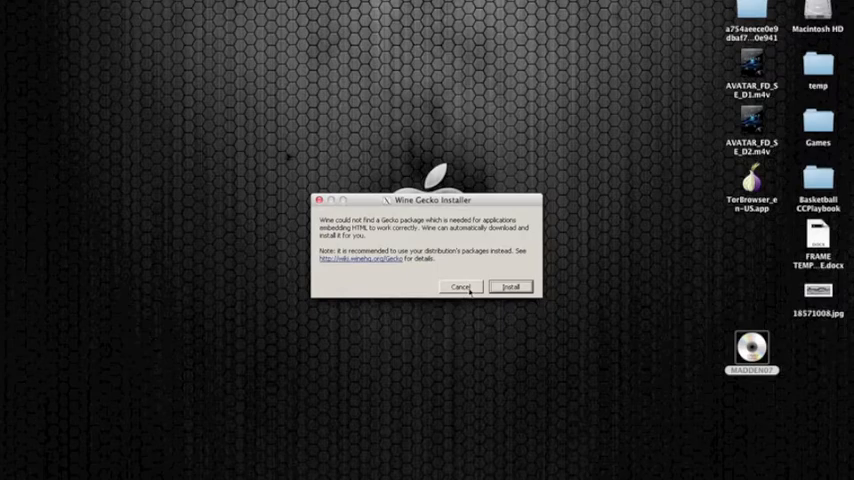
pyautogui.click(461, 287)
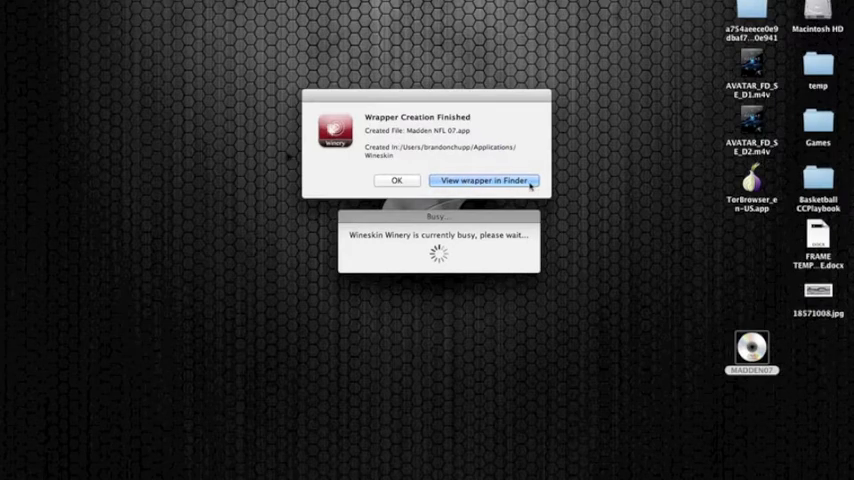
# - Show Madden NFL 07.app in the Wineskin folder and open its configuration window
pyautogui.click(484, 180)
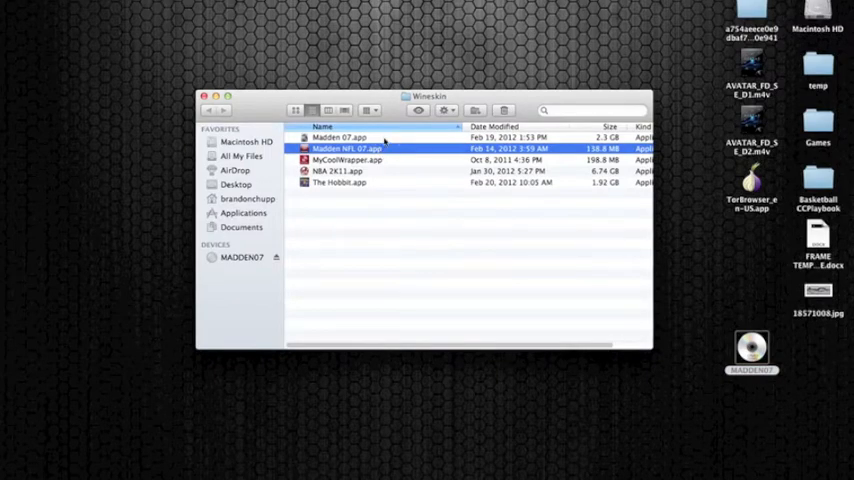
pyautogui.click(338, 137)
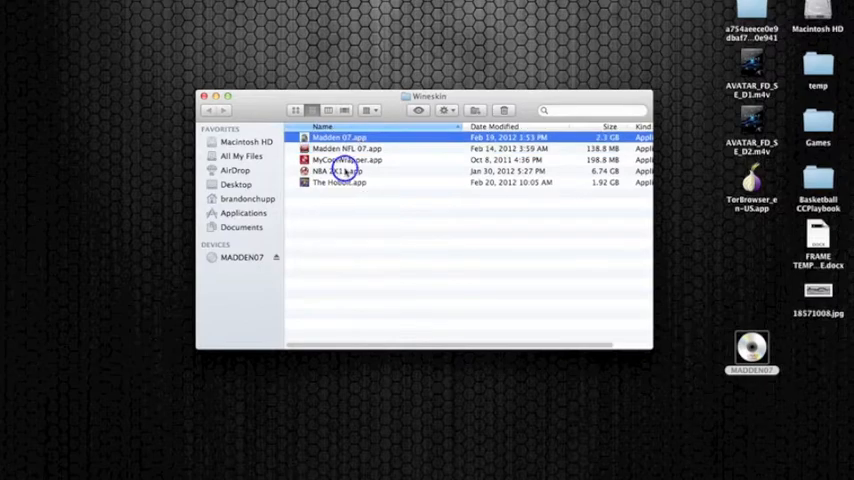
pyautogui.click(340, 183)
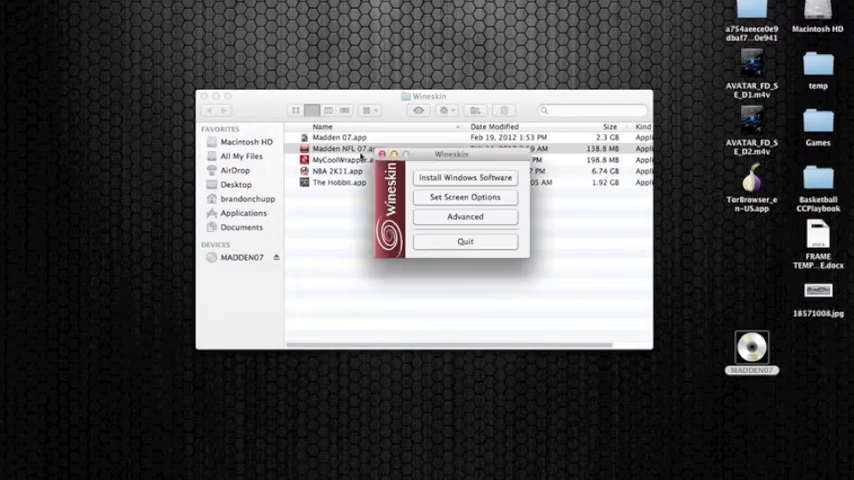
pyautogui.moveTo(451, 153); pyautogui.dragTo(451, 190)
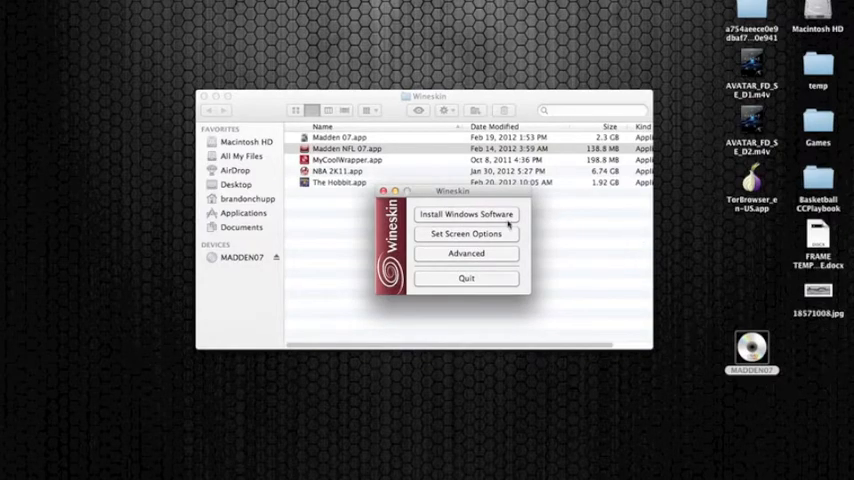
pyautogui.moveTo(545, 262)
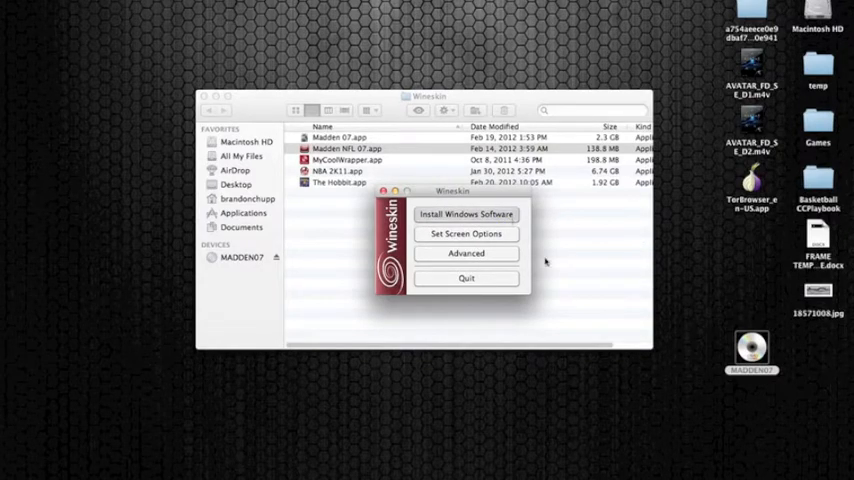
# - Choose Madden07.exe from the MADDEN07 disc as the wrapper's install program and run it
pyautogui.click(466, 213)
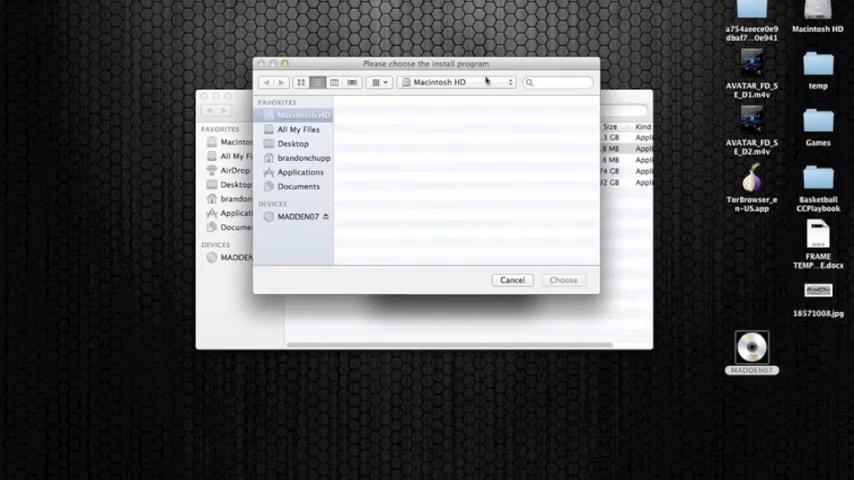
pyautogui.click(305, 114)
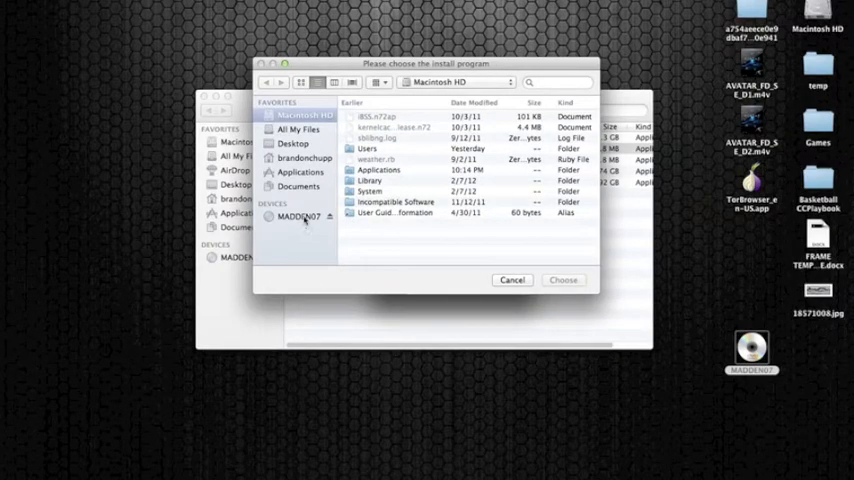
pyautogui.click(298, 217)
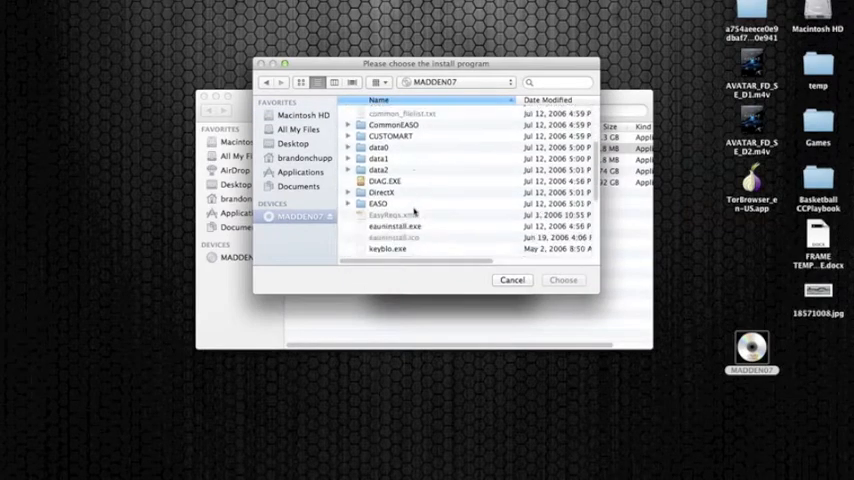
pyautogui.scroll(-3)
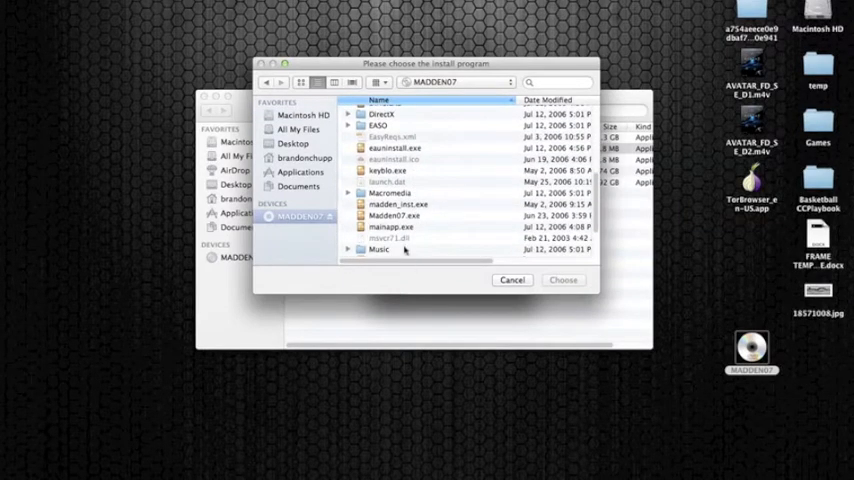
pyautogui.click(394, 216)
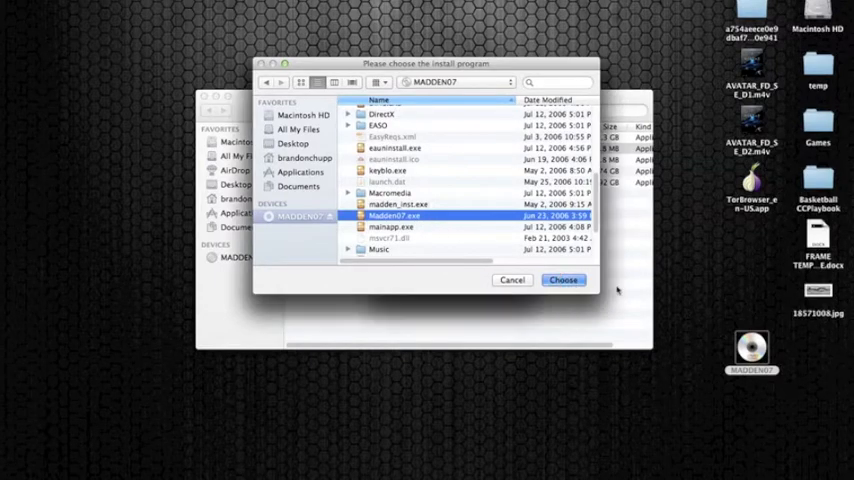
pyautogui.click(562, 280)
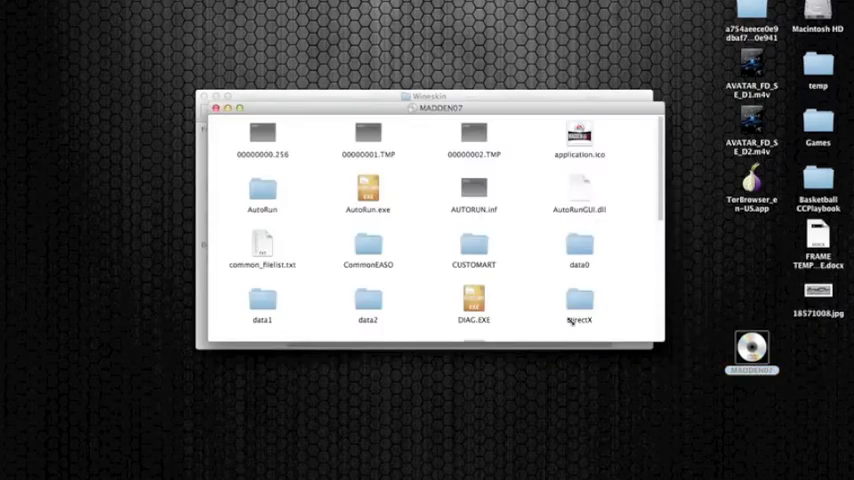
pyautogui.scroll(-3)
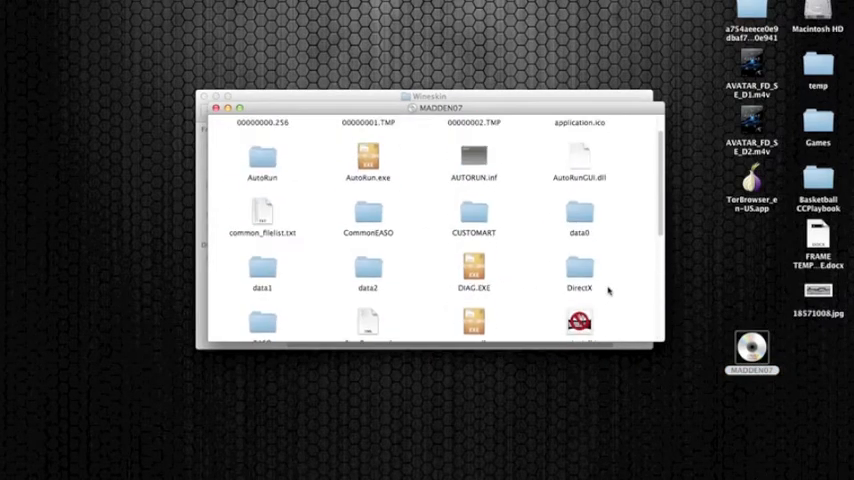
pyautogui.scroll(-3)
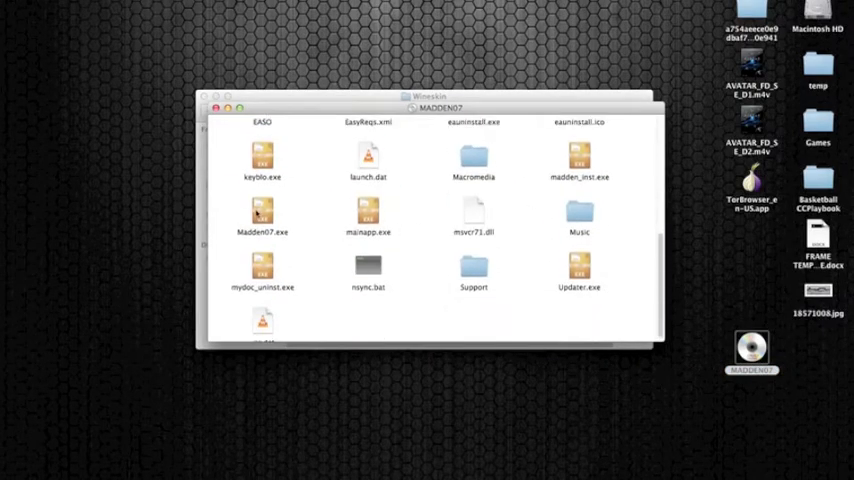
pyautogui.doubleClick(262, 213)
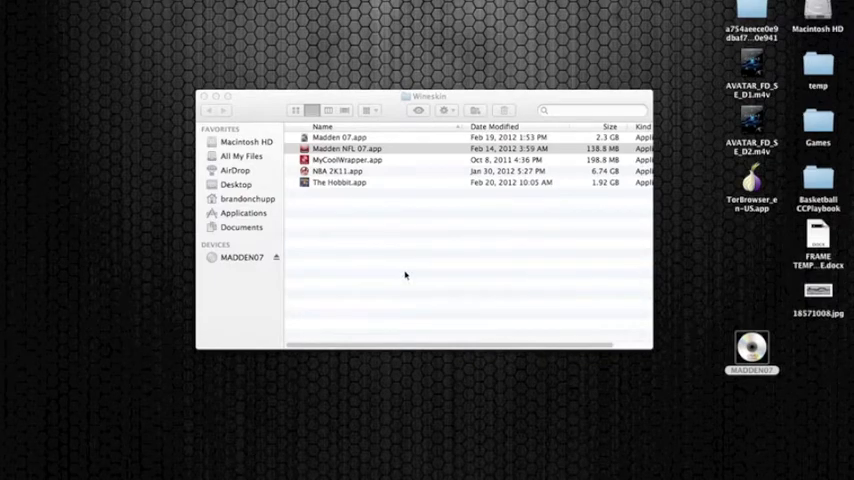
# - Run the Madden NFL 07 setup, answering the Flash Player prompt and accepting the DirectX licence
pyautogui.doubleClick(345, 148)
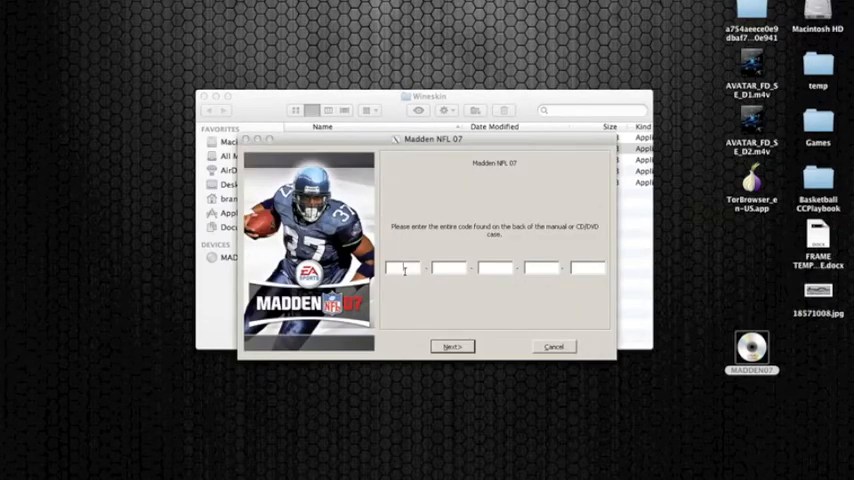
pyautogui.moveTo(157, 12)
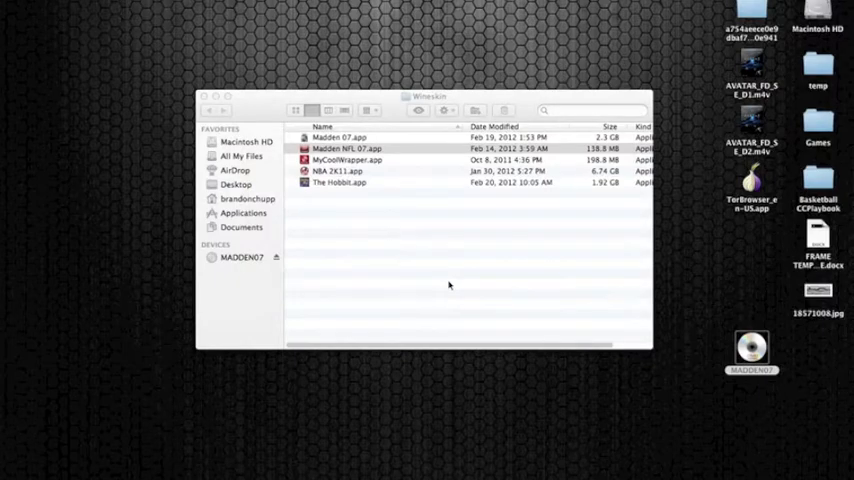
pyautogui.doubleClick(345, 148)
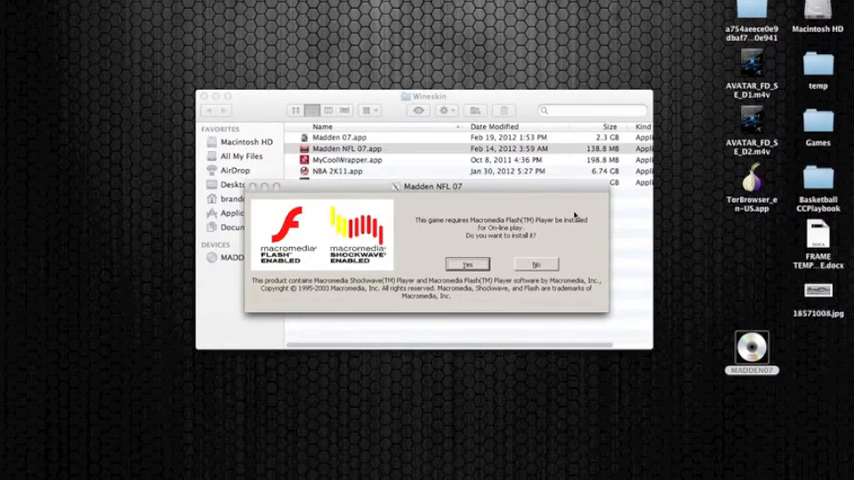
pyautogui.moveTo(140, 258)
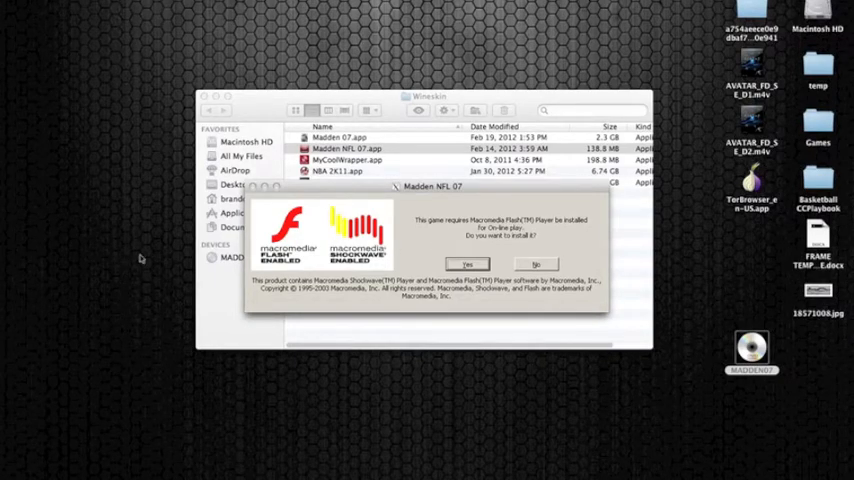
pyautogui.click(537, 263)
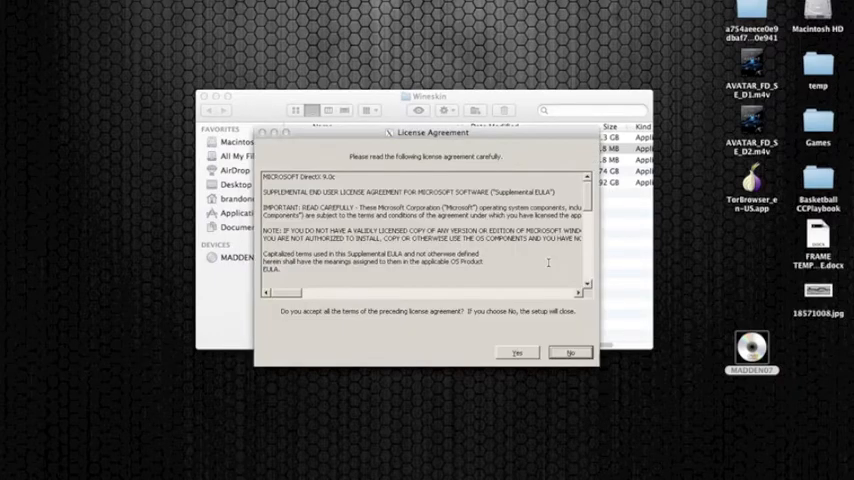
pyautogui.click(517, 352)
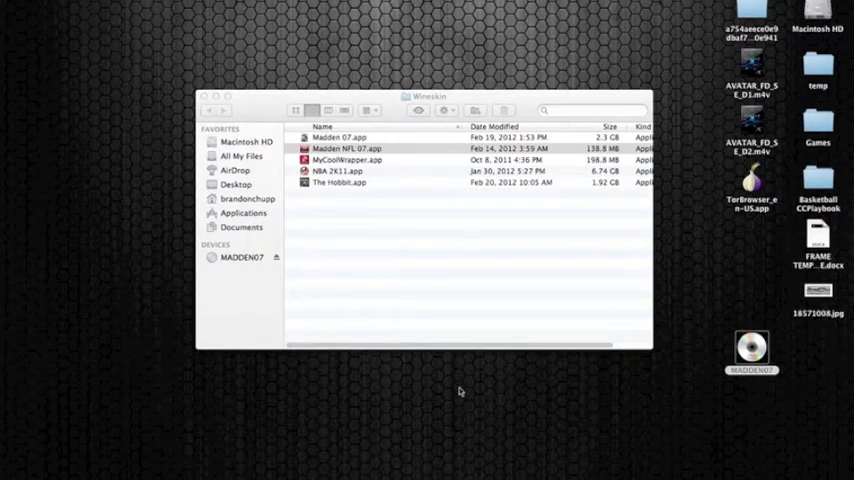
# - Accept the EA downloader licence, cancel its update, and quit it from the Dock
pyautogui.doubleClick(349, 148)
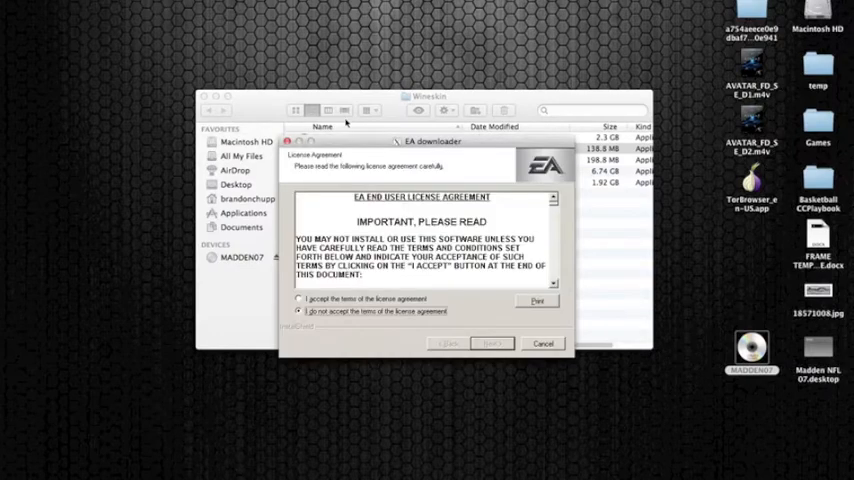
pyautogui.click(299, 298)
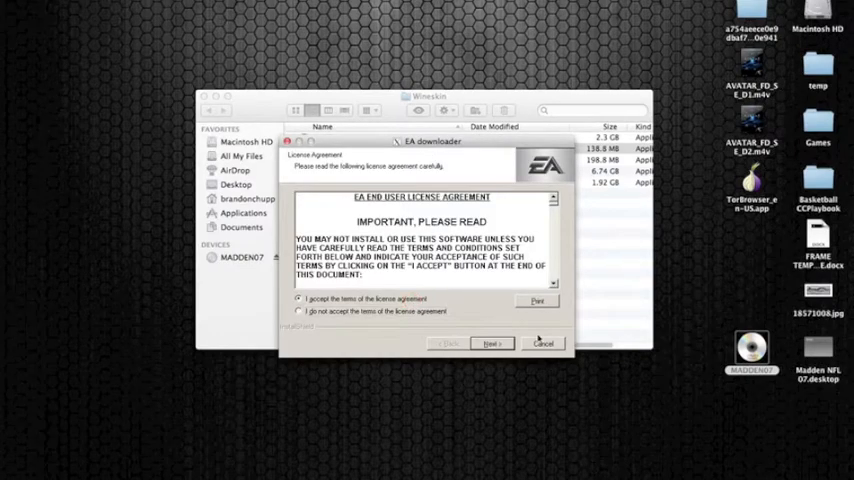
pyautogui.click(491, 343)
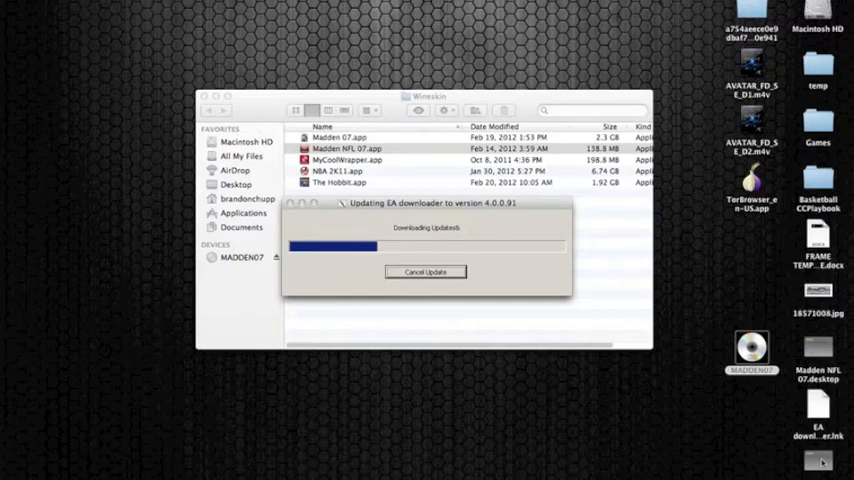
pyautogui.click(817, 355)
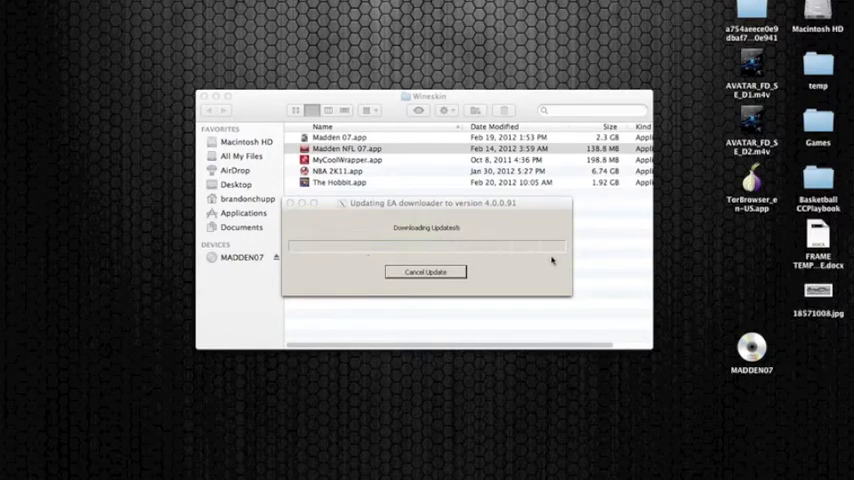
pyautogui.click(425, 272)
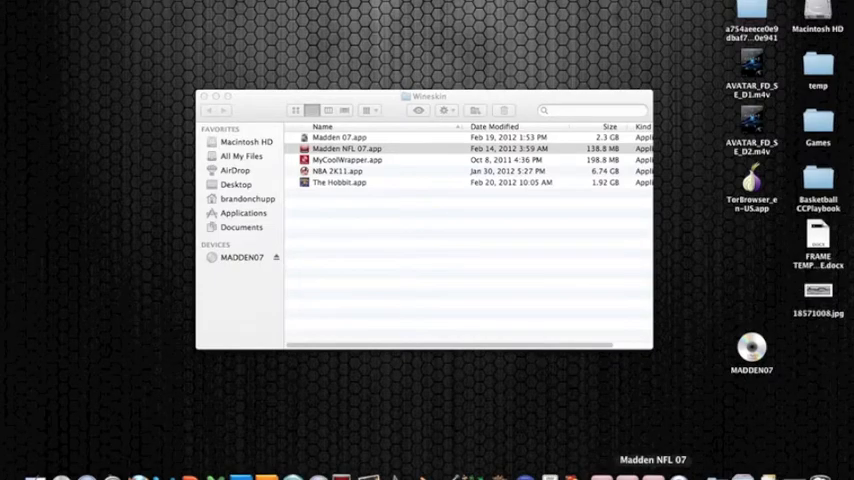
pyautogui.rightClick(655, 468)
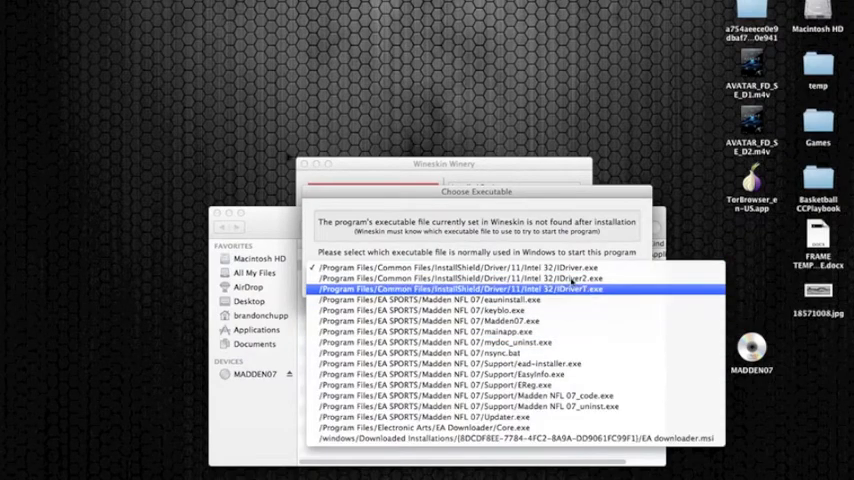
# - Set /Program Files/EA SPORTS/Madden NFL 07/mainapp.exe as the wrapper's executable
pyautogui.click(435, 310)
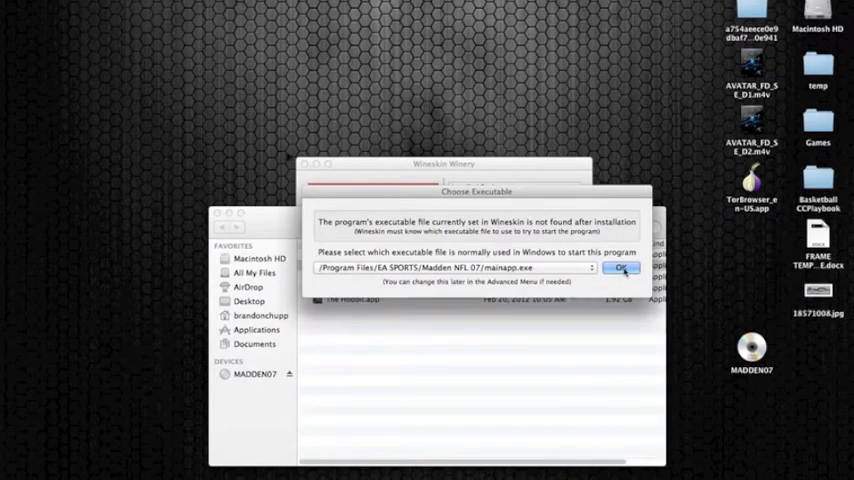
pyautogui.click(620, 268)
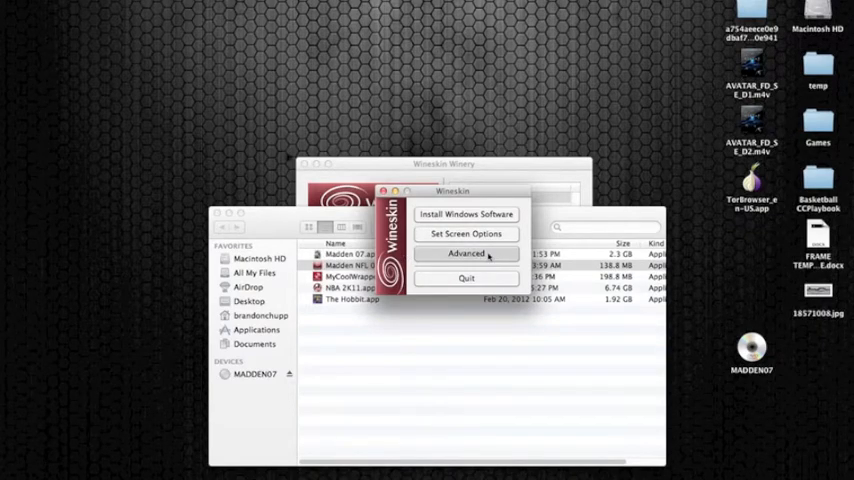
# - Override the screen options to Fullscreen, then close Wineskin Winery
pyautogui.click(465, 253)
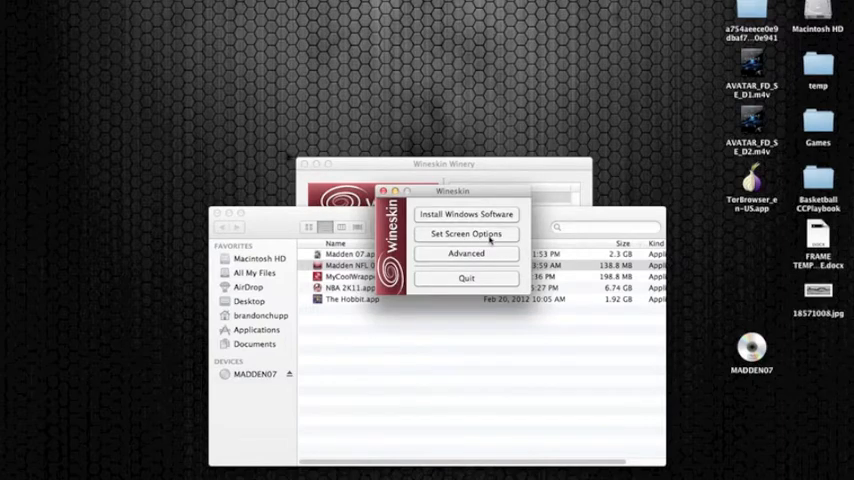
pyautogui.click(466, 233)
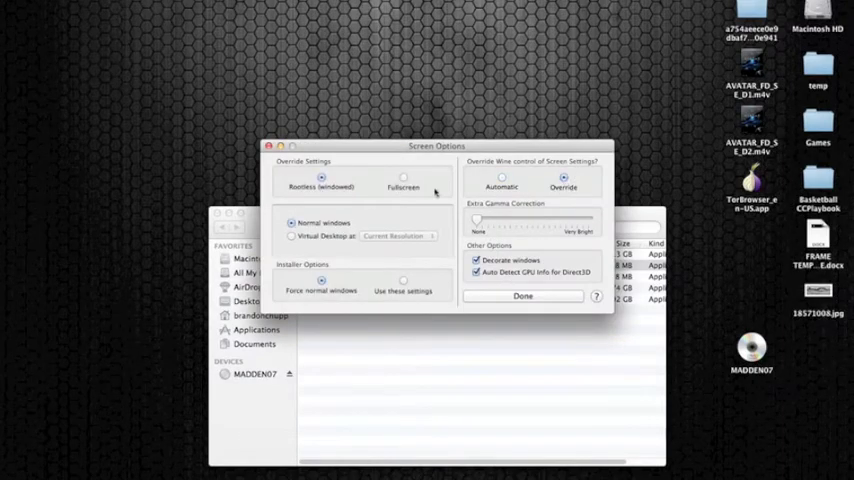
pyautogui.click(403, 178)
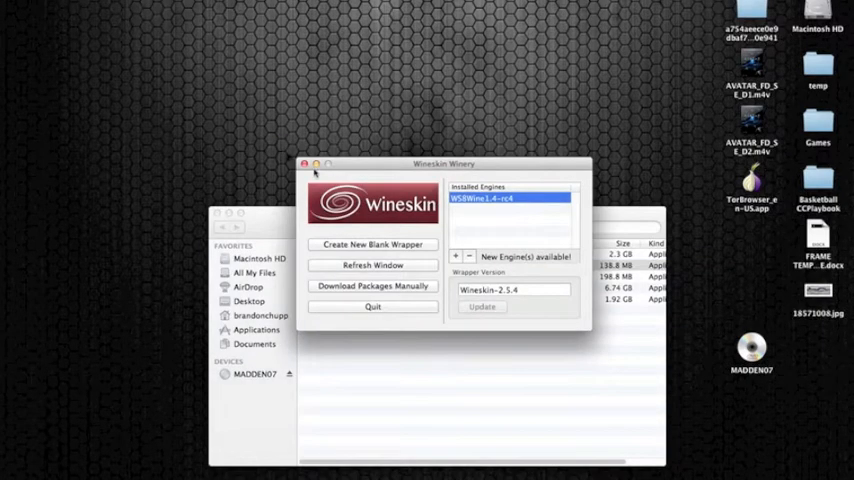
pyautogui.click(305, 164)
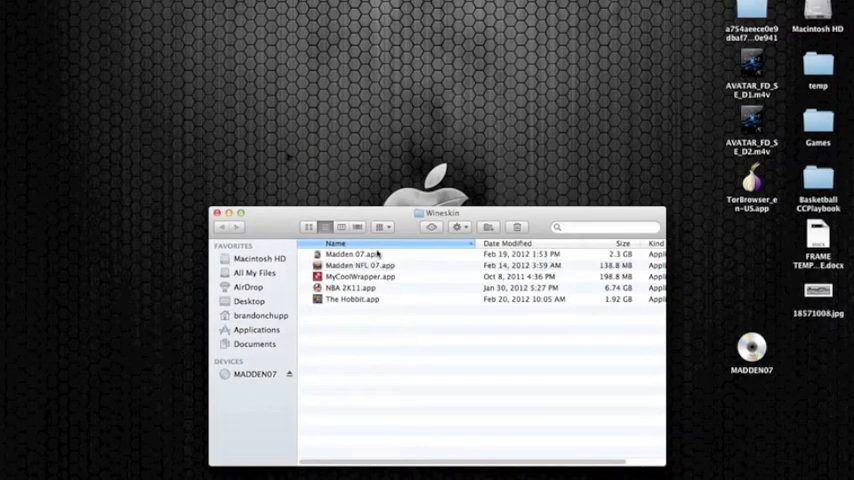
pyautogui.click(360, 265)
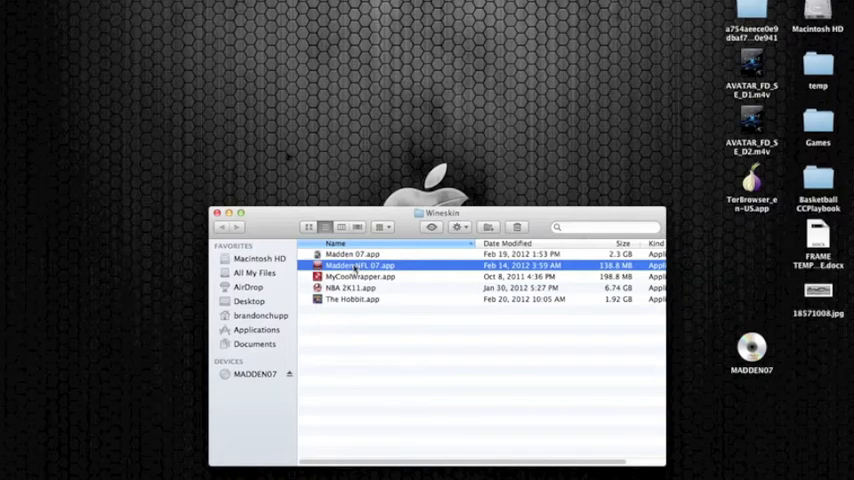
pyautogui.rightClick(360, 265)
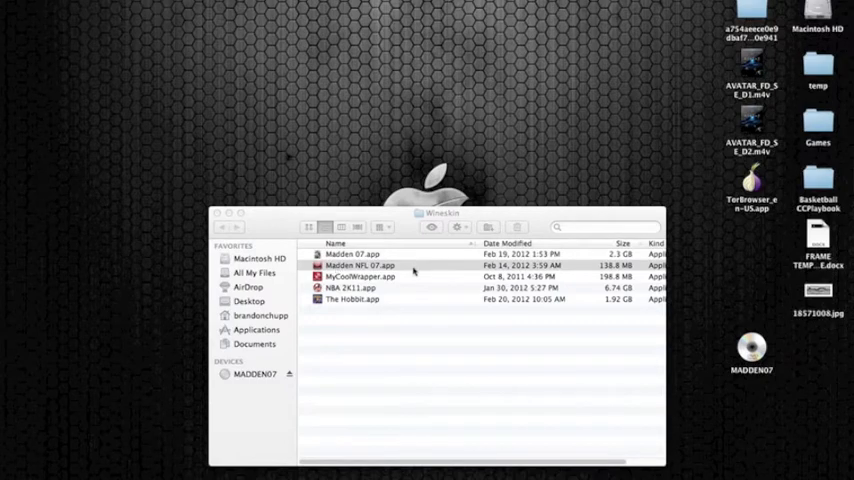
pyautogui.doubleClick(356, 265)
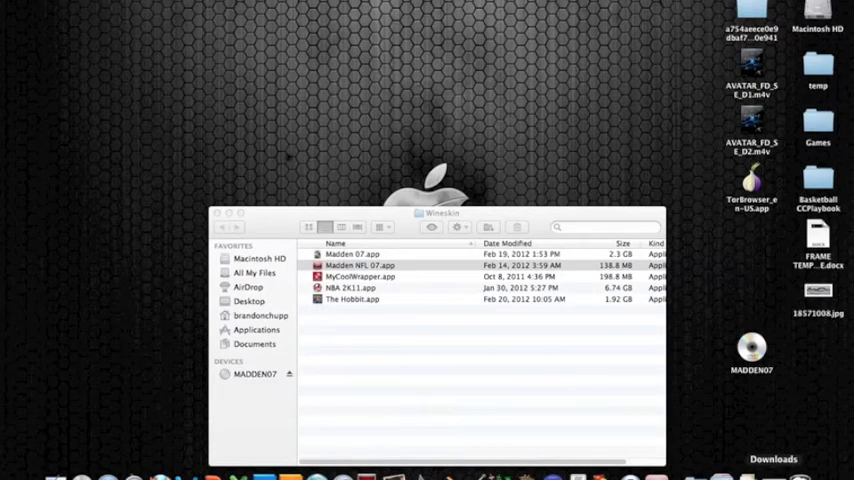
pyautogui.click(355, 265)
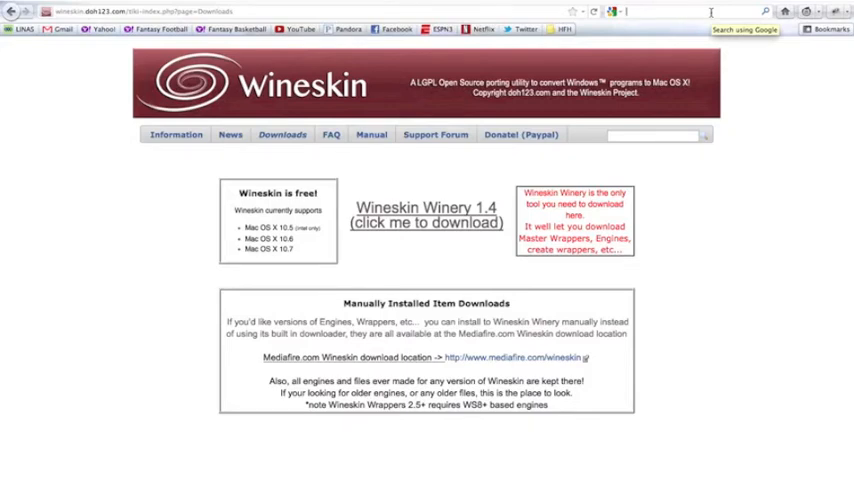
# - Search Google for 'madden 07 no cd crack' and save rld-nfl7.rar from GameCopyWorld
pyautogui.write('madden 07 no cd crack')
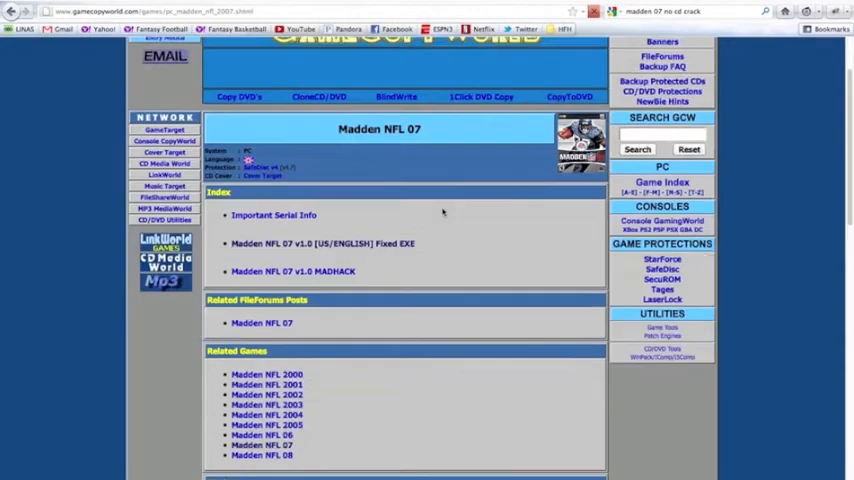
pyautogui.scroll(-3)
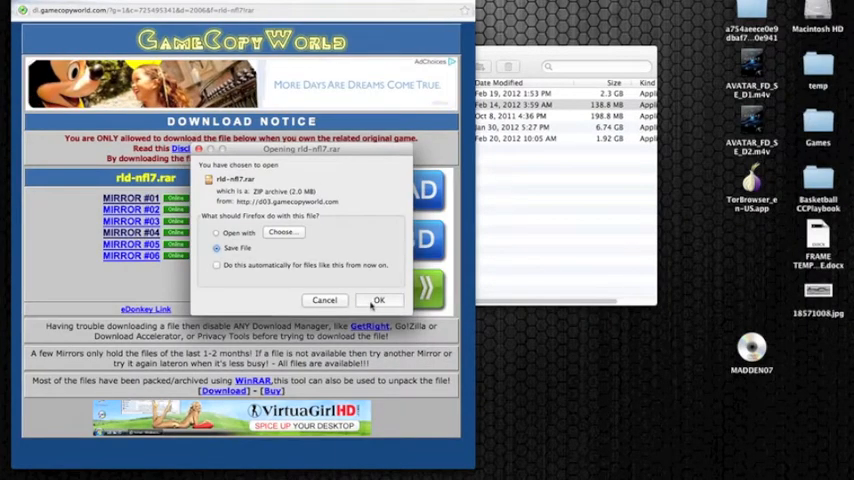
pyautogui.click(379, 300)
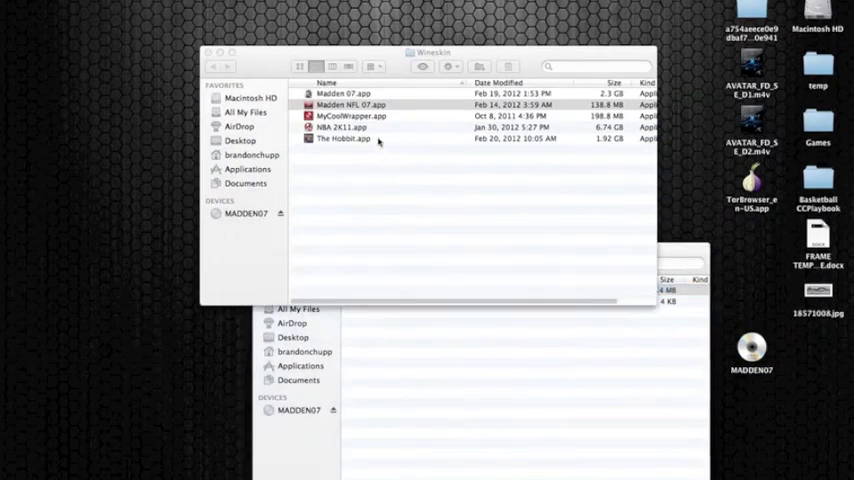
# - Copy no-CD mainapp.exe into drive_c/Program Files/EA SPORTS/Madden NFL 07, replacing the original
pyautogui.click(350, 105)
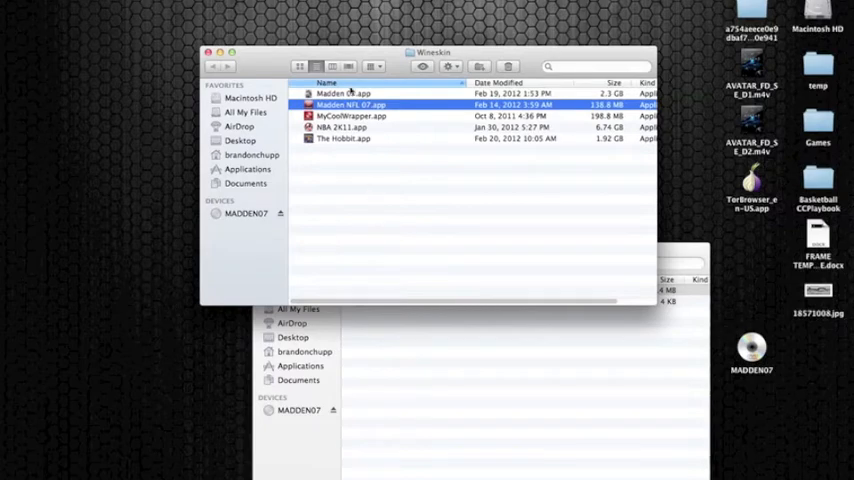
pyautogui.rightClick(350, 105)
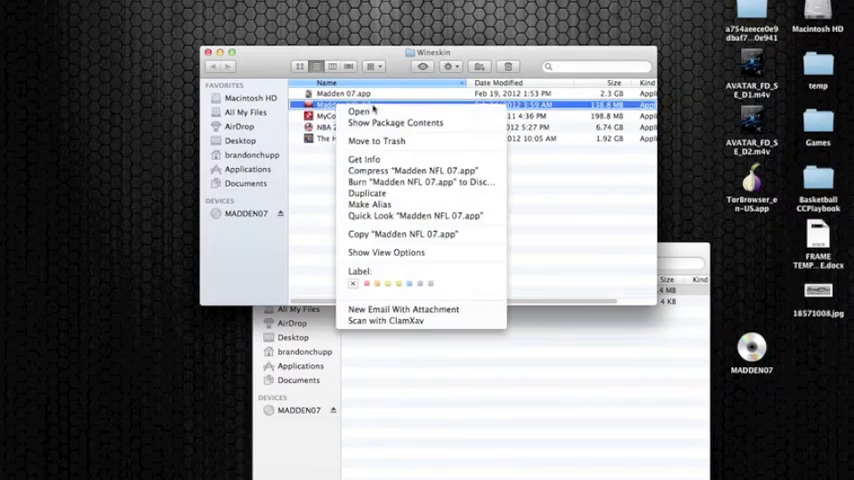
pyautogui.click(394, 122)
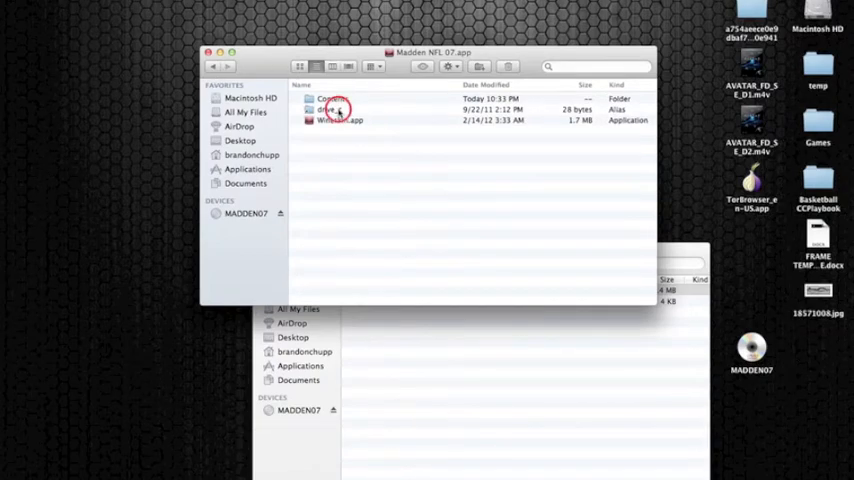
pyautogui.doubleClick(330, 109)
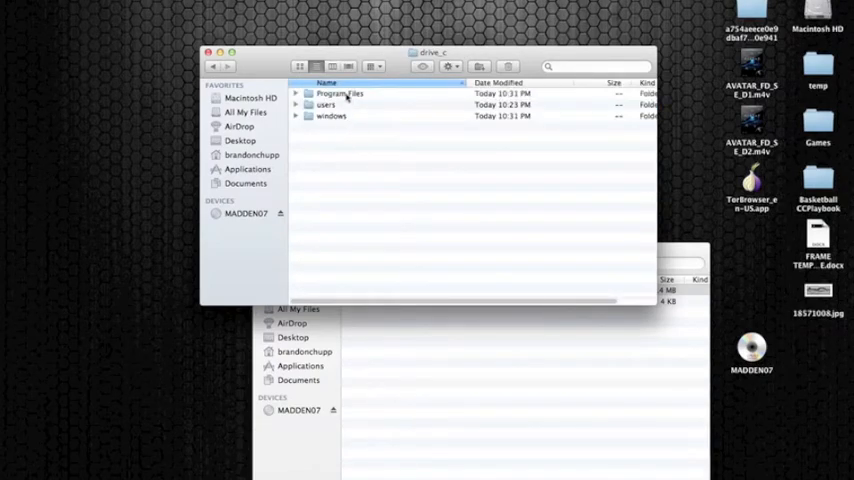
pyautogui.doubleClick(340, 93)
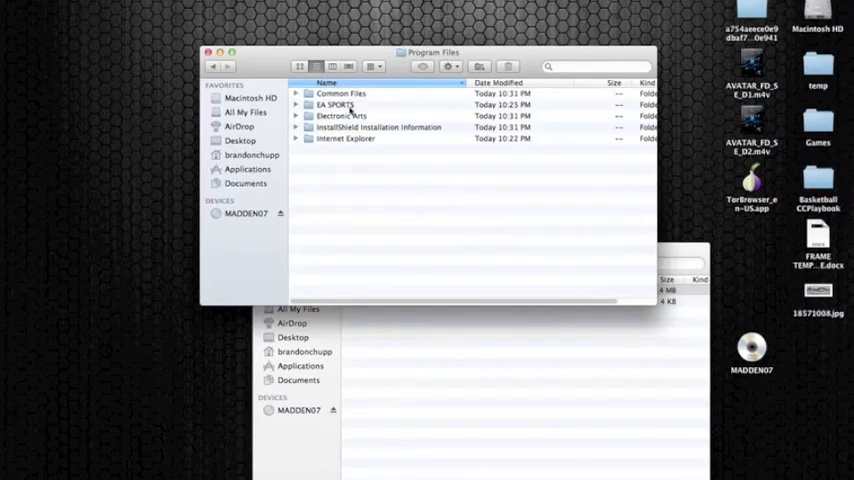
pyautogui.click(340, 105)
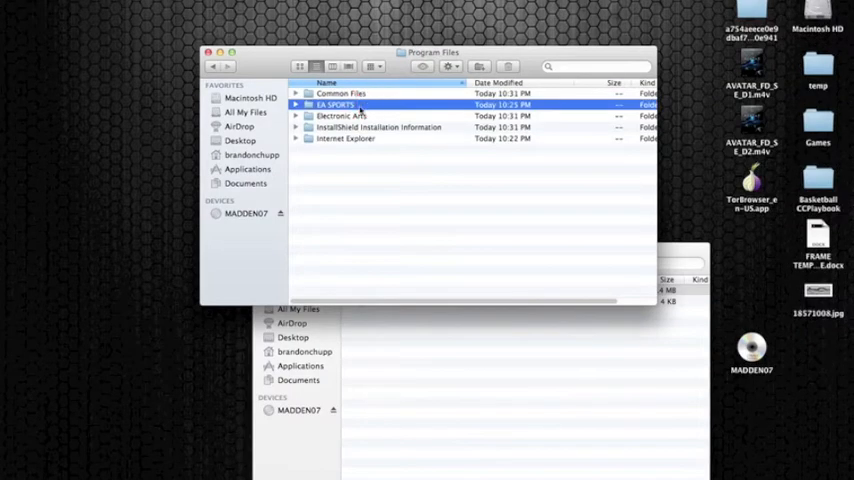
pyautogui.doubleClick(335, 105)
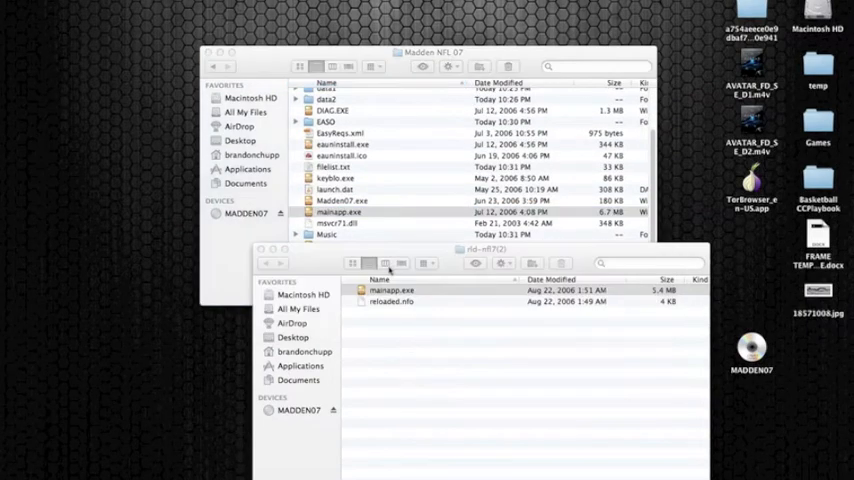
pyautogui.moveTo(390, 290); pyautogui.dragTo(410, 162)
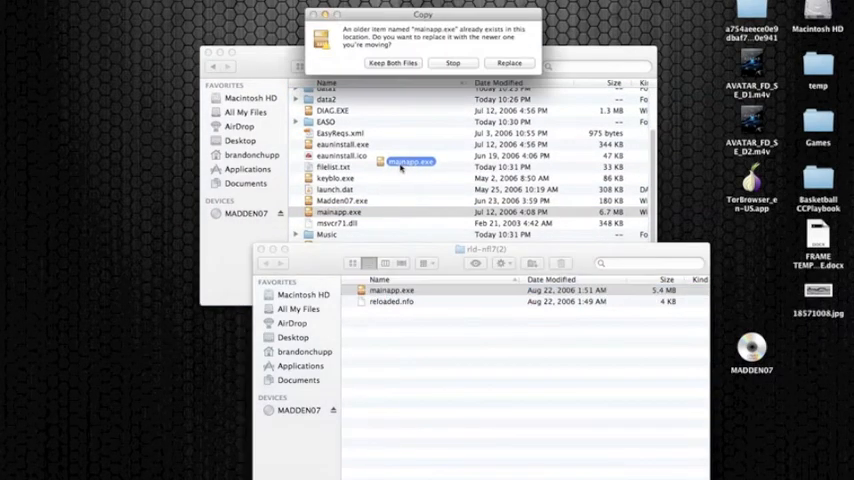
pyautogui.click(508, 62)
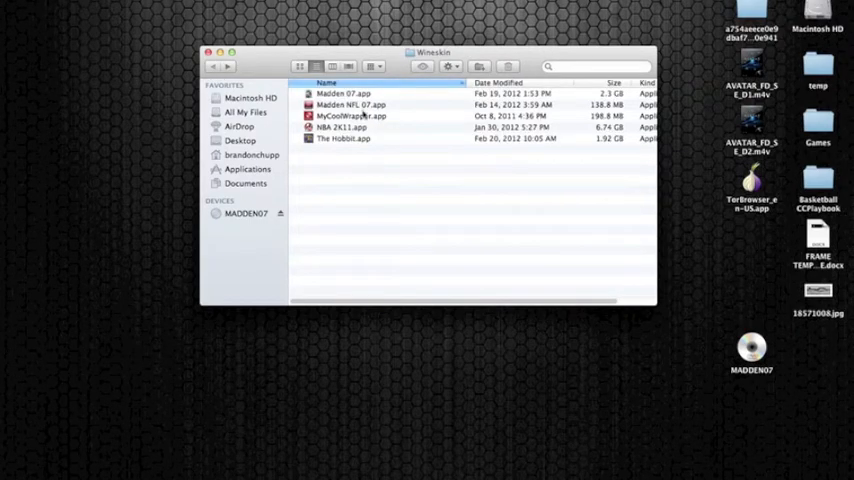
pyautogui.click(350, 105)
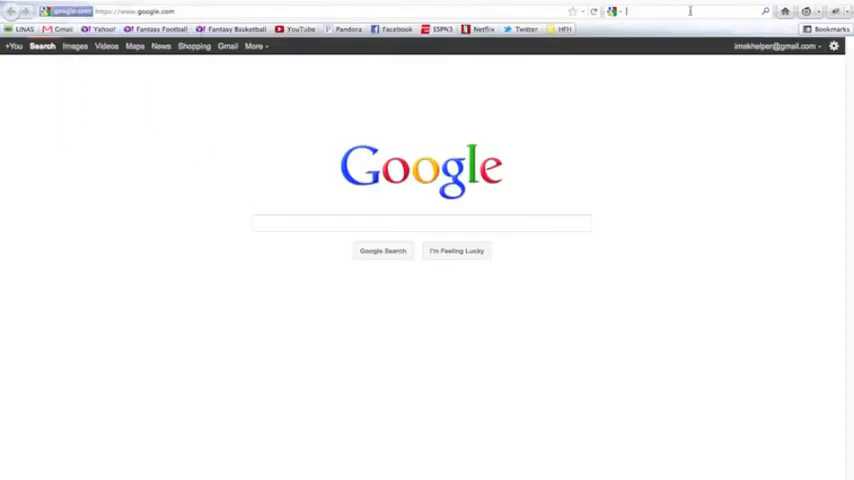
# - Search Google Images for 'madden 07 cover' and open a cover image
pyautogui.write('madden 07 cover')
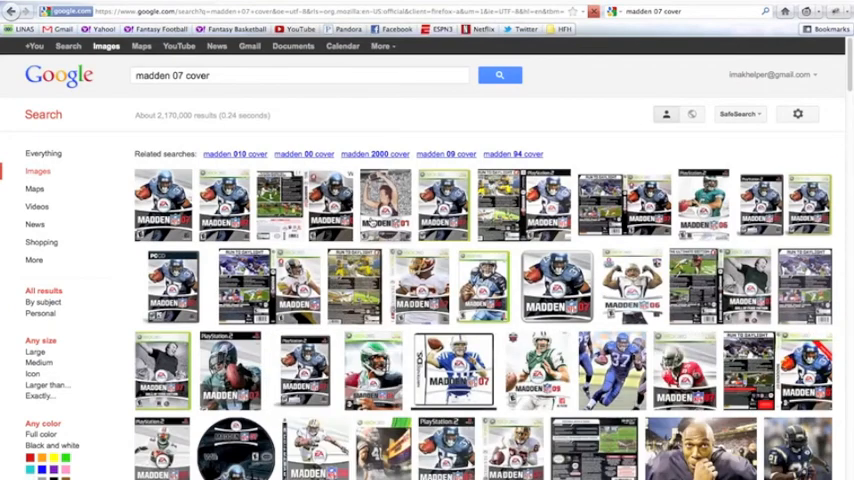
pyautogui.click(453, 370)
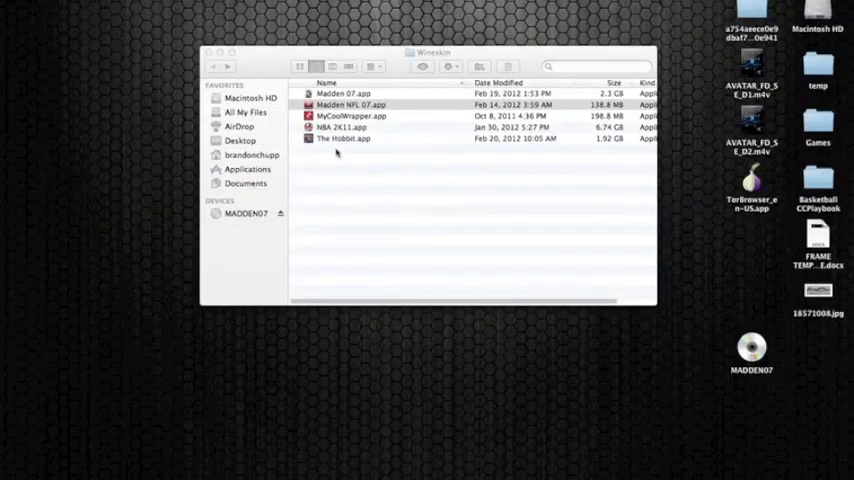
# - Paste the Madden 07 cover image onto Madden NFL 07.app's icon via Get Info
pyautogui.rightClick(350, 105)
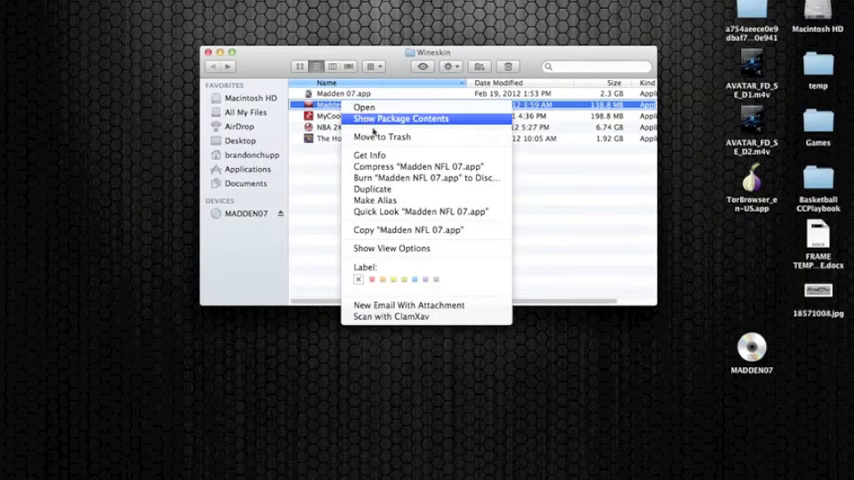
pyautogui.click(370, 155)
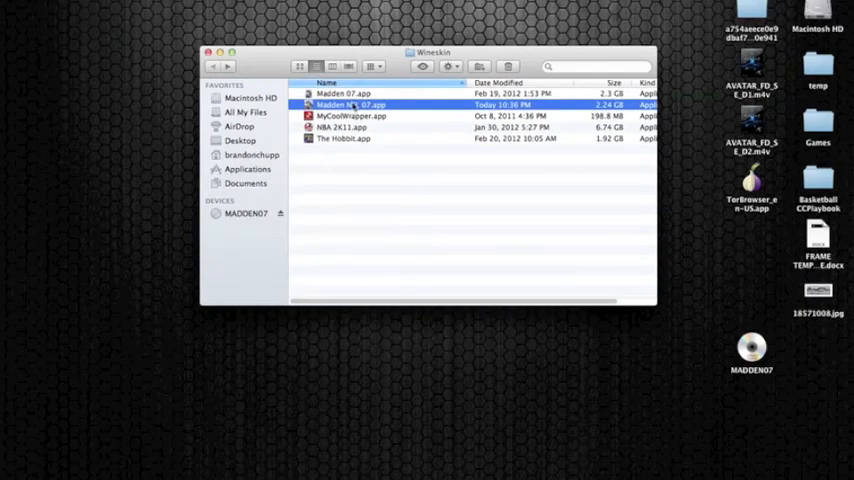
pyautogui.rightClick(349, 105)
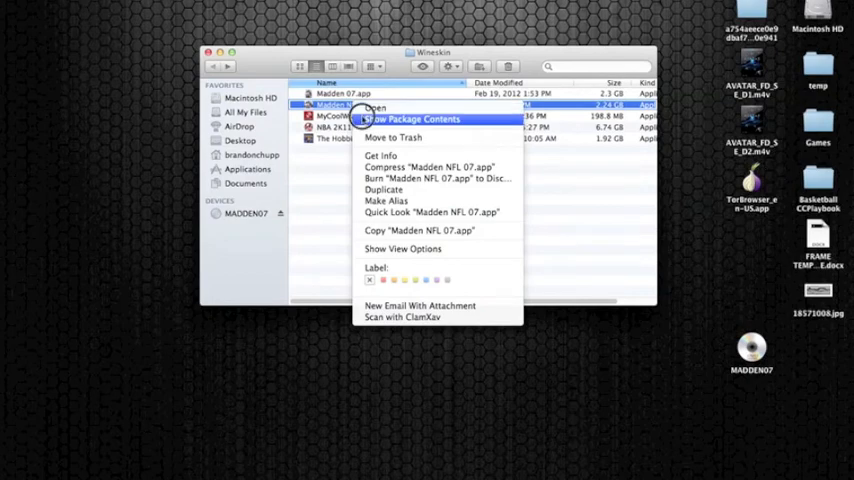
# - Open the wrapper's Wineskin.app and confirm Fullscreen 960x720 with Override screen options
pyautogui.click(410, 119)
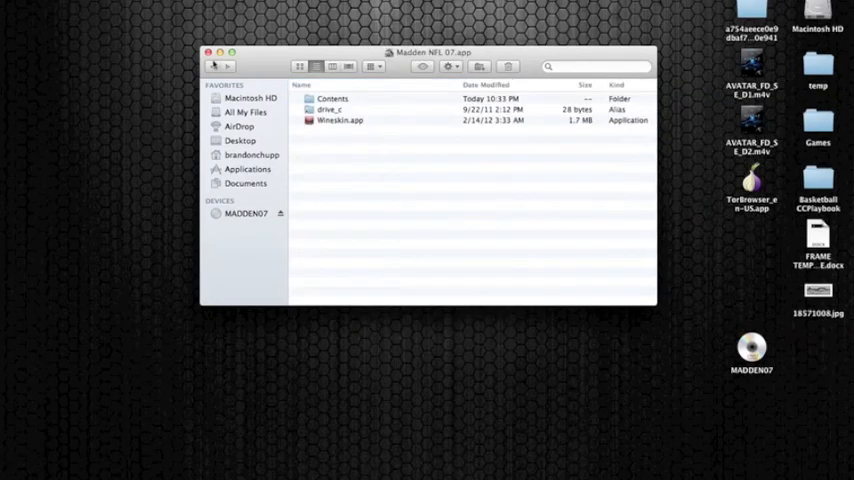
pyautogui.rightClick(340, 93)
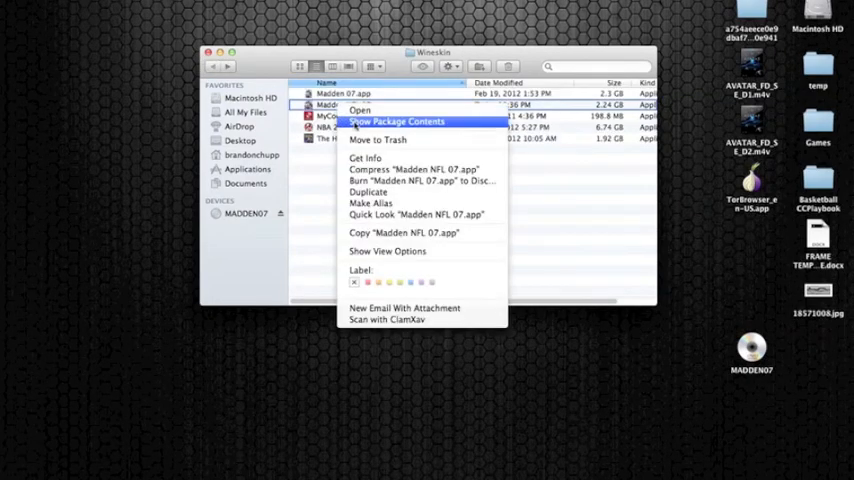
pyautogui.click(396, 121)
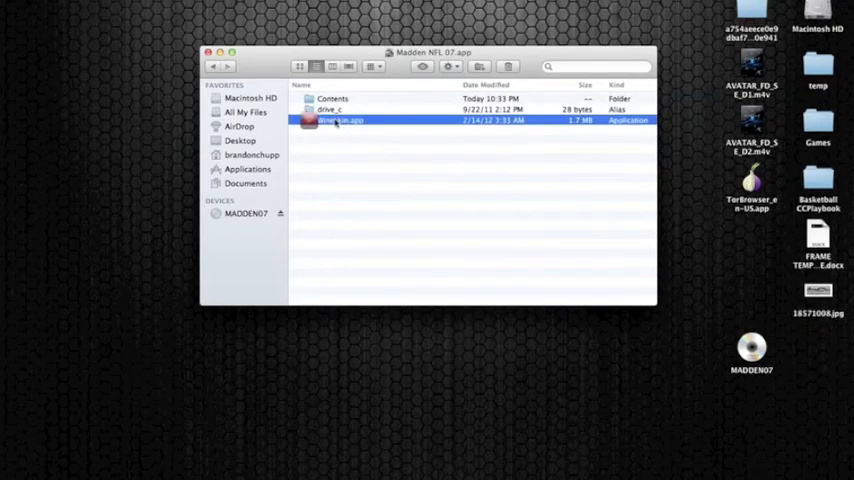
pyautogui.doubleClick(340, 120)
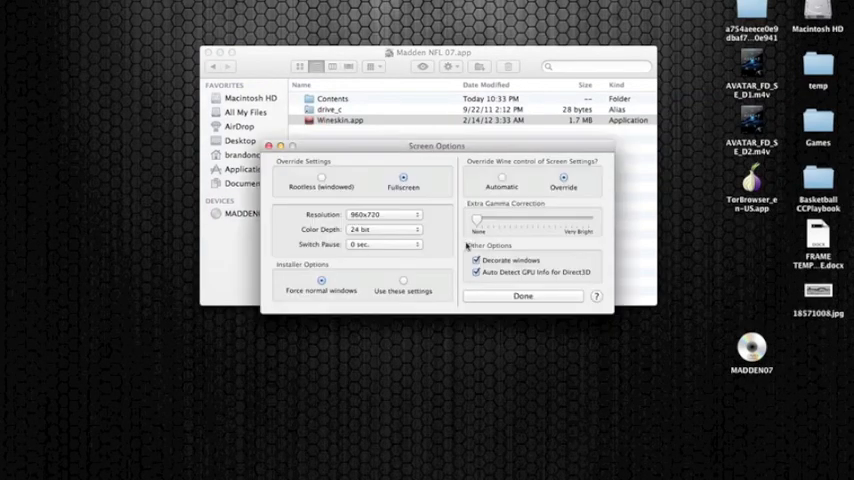
pyautogui.click(384, 214)
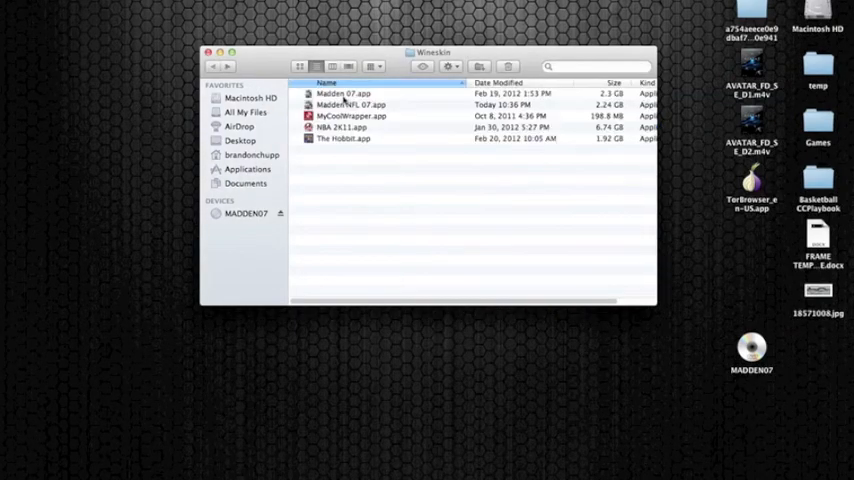
# - Launch Madden NFL 07.app and start a Seahawks vs Steelers game
pyautogui.doubleClick(343, 93)
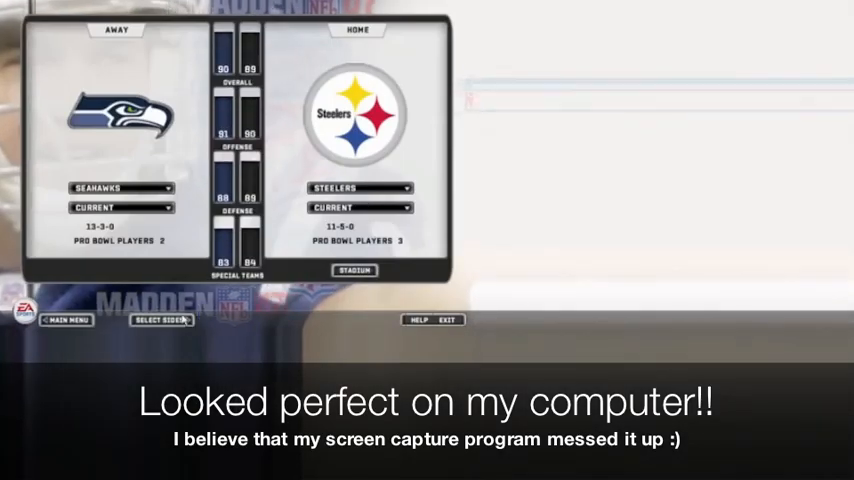
pyautogui.click(160, 320)
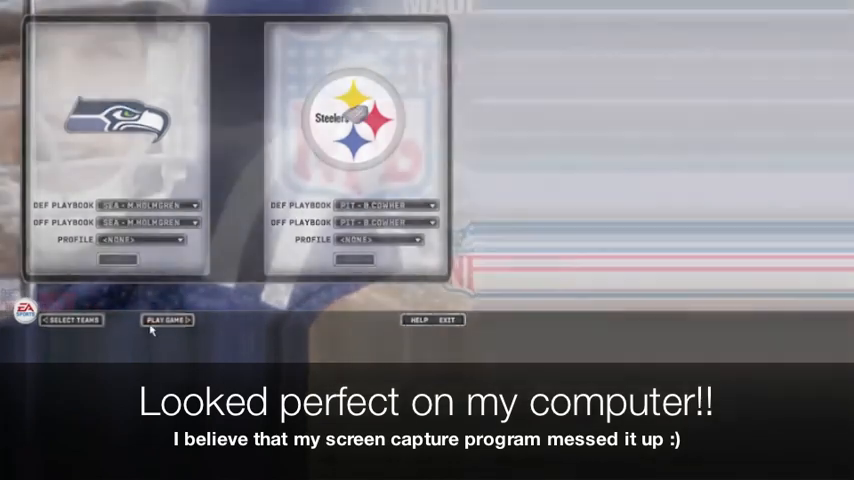
pyautogui.click(165, 320)
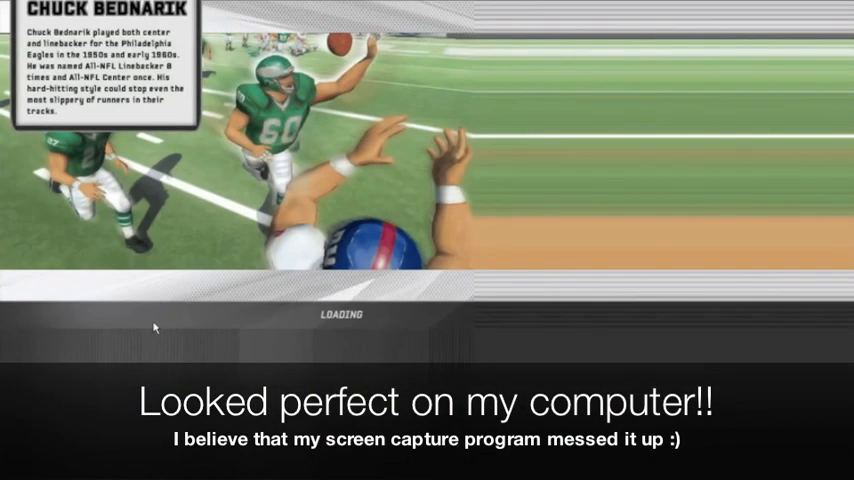